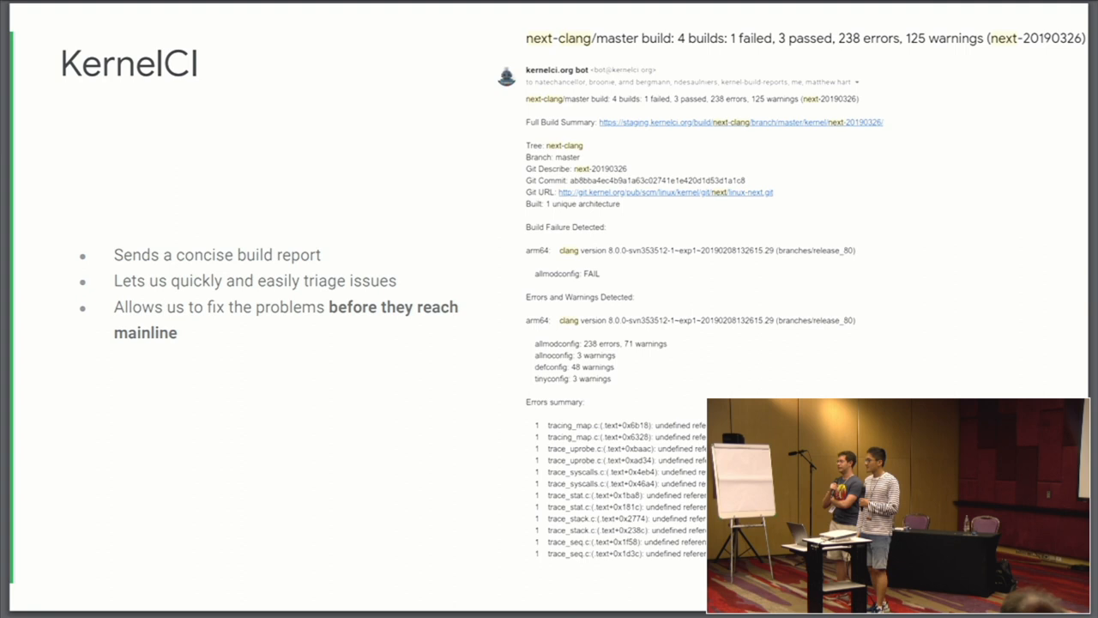
{"action": "key", "text": "Right"}
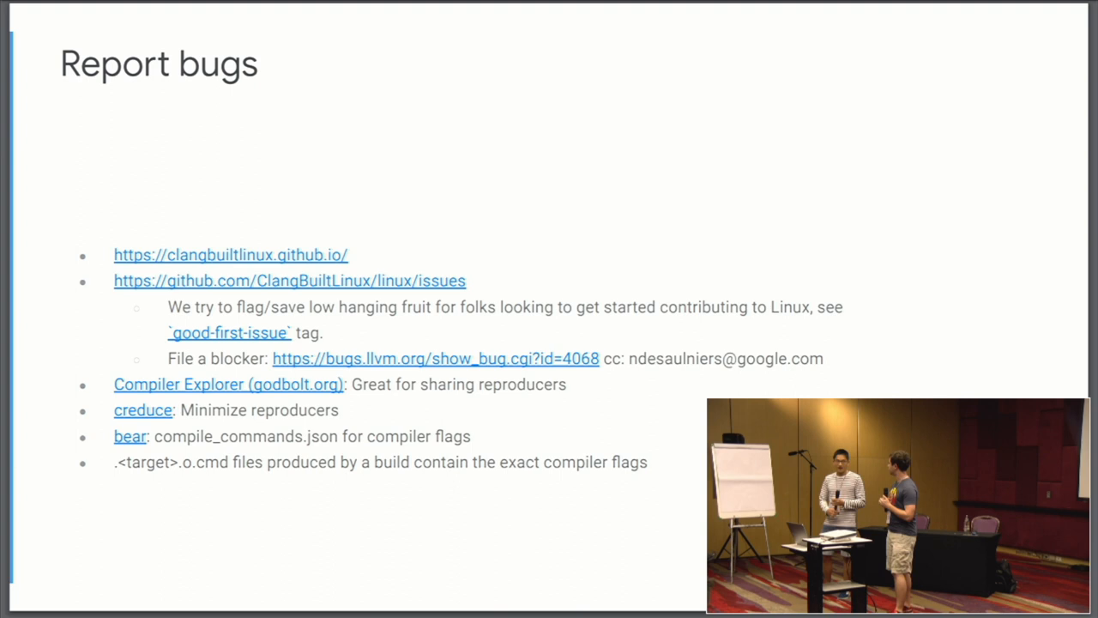
{"action": "key", "text": "right"}
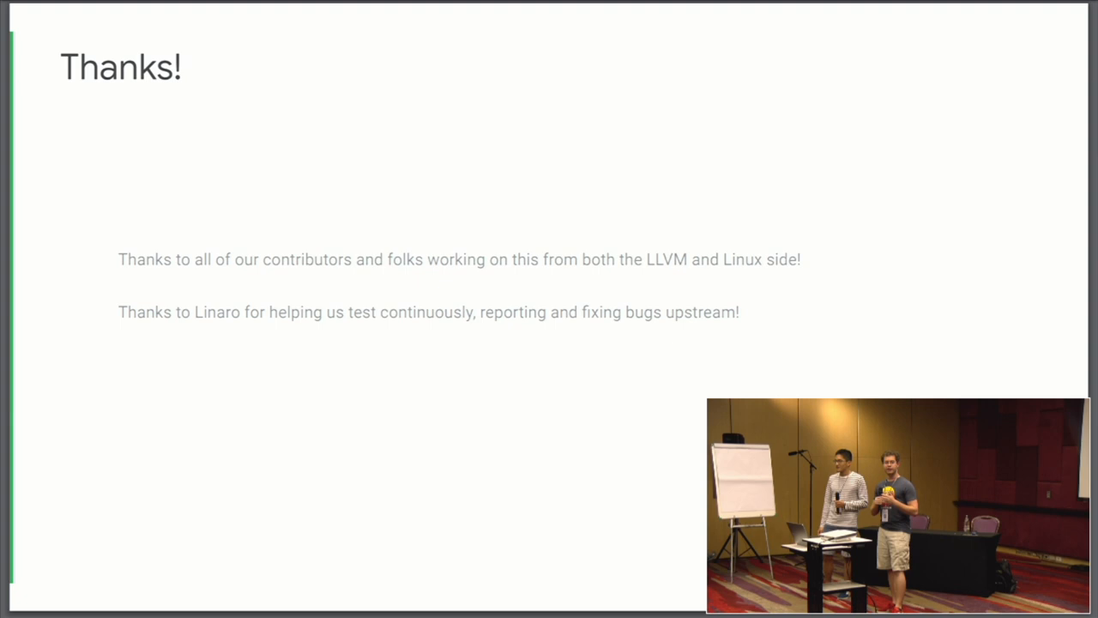